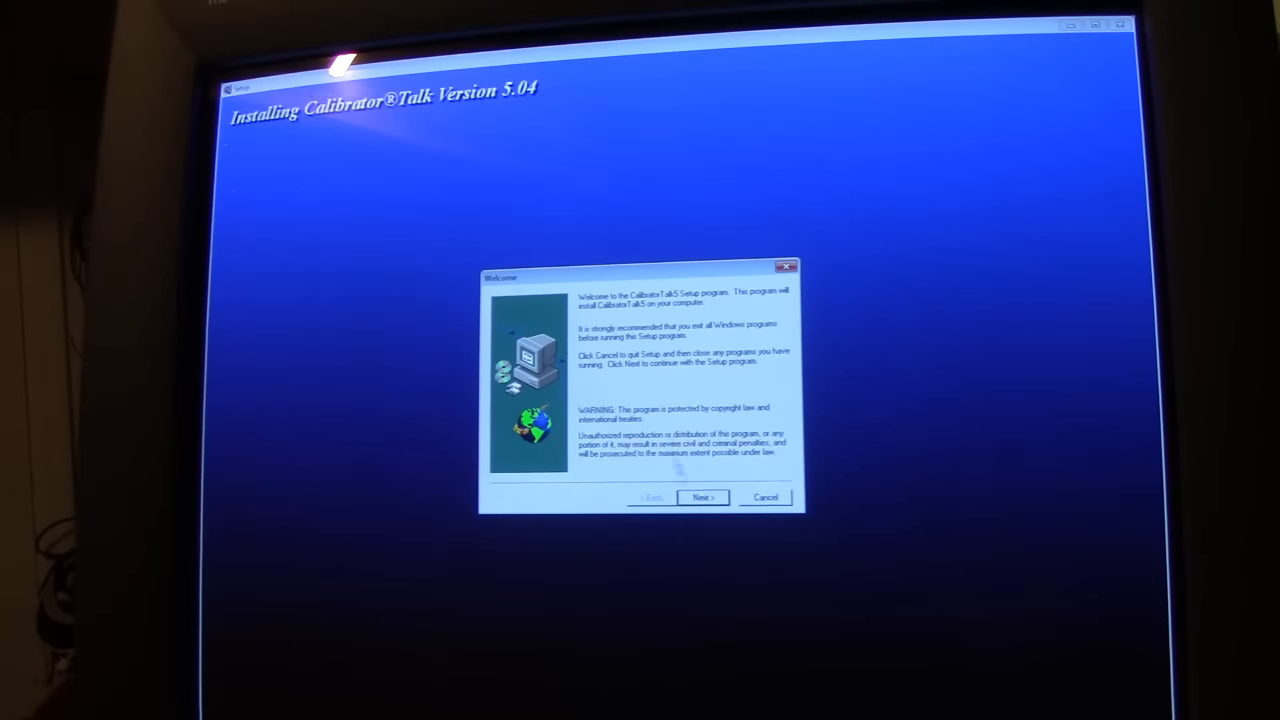
Advance past the Calibrator Talk welcome page and keep the default Barco CalibratorTalk5 install folder.
left_click(702, 497)
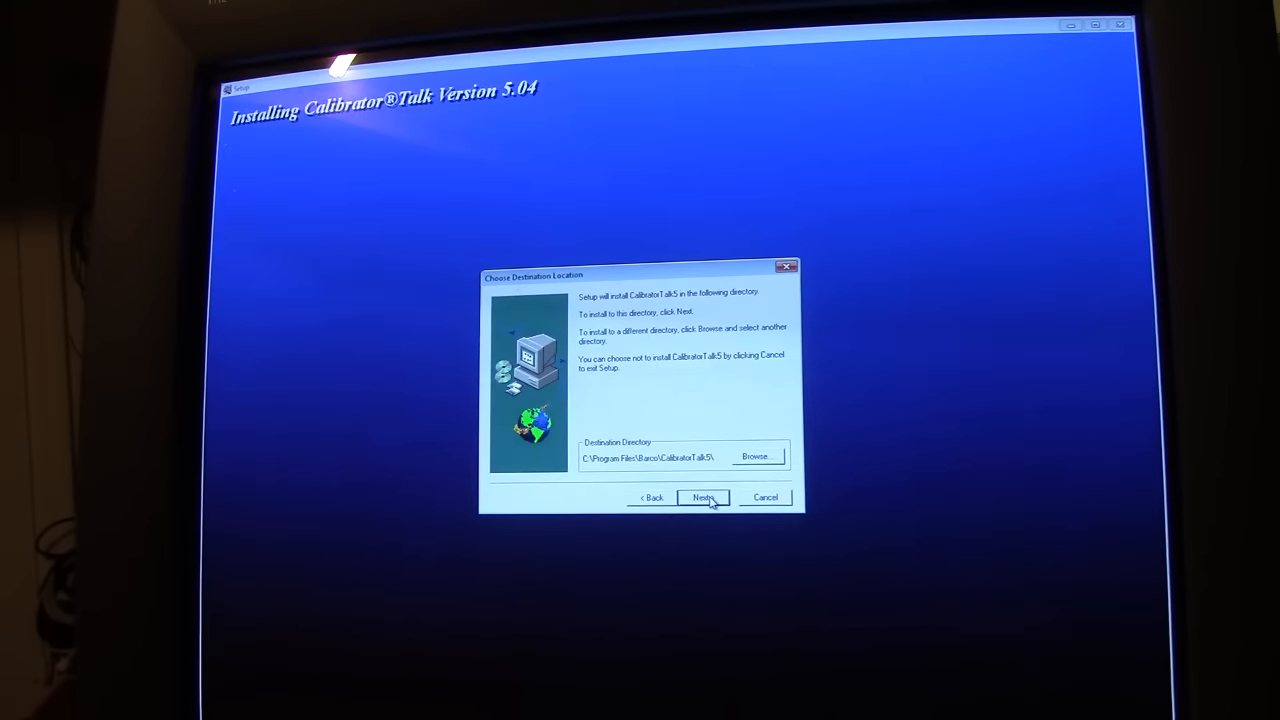
left_click(705, 497)
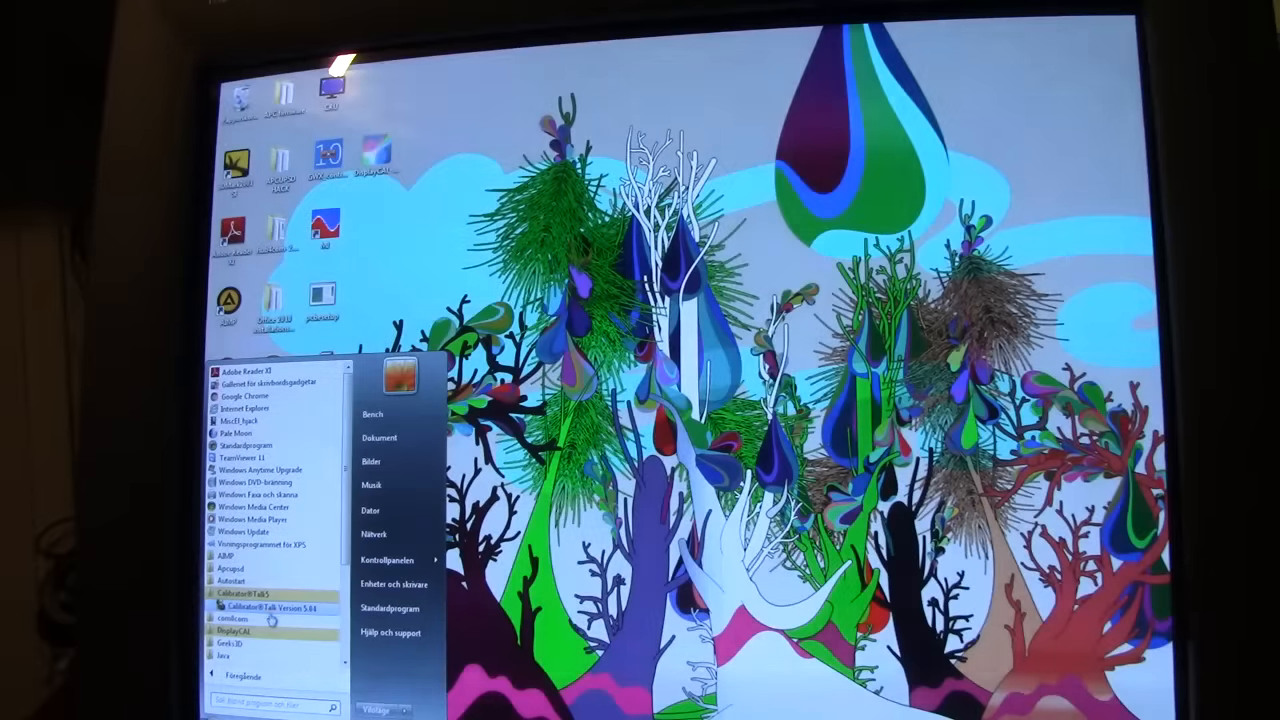
Start Calibrator Talk Version 5.04 from the CalibratorTalk5 Start menu folder.
left_click(268, 606)
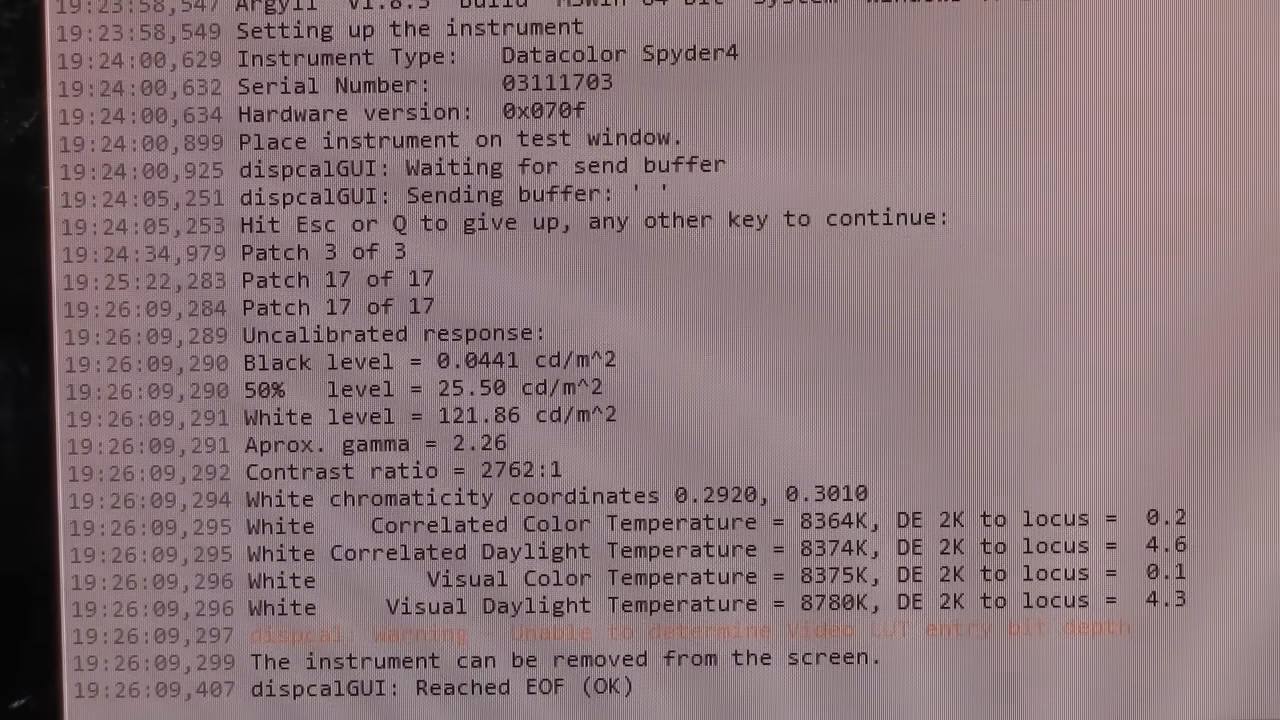
Run the Spyder4 uncalibrated measurement, yielding about 122 cd/m² white, gamma 2.26, 2762:1 contrast.
double_click(843, 522)
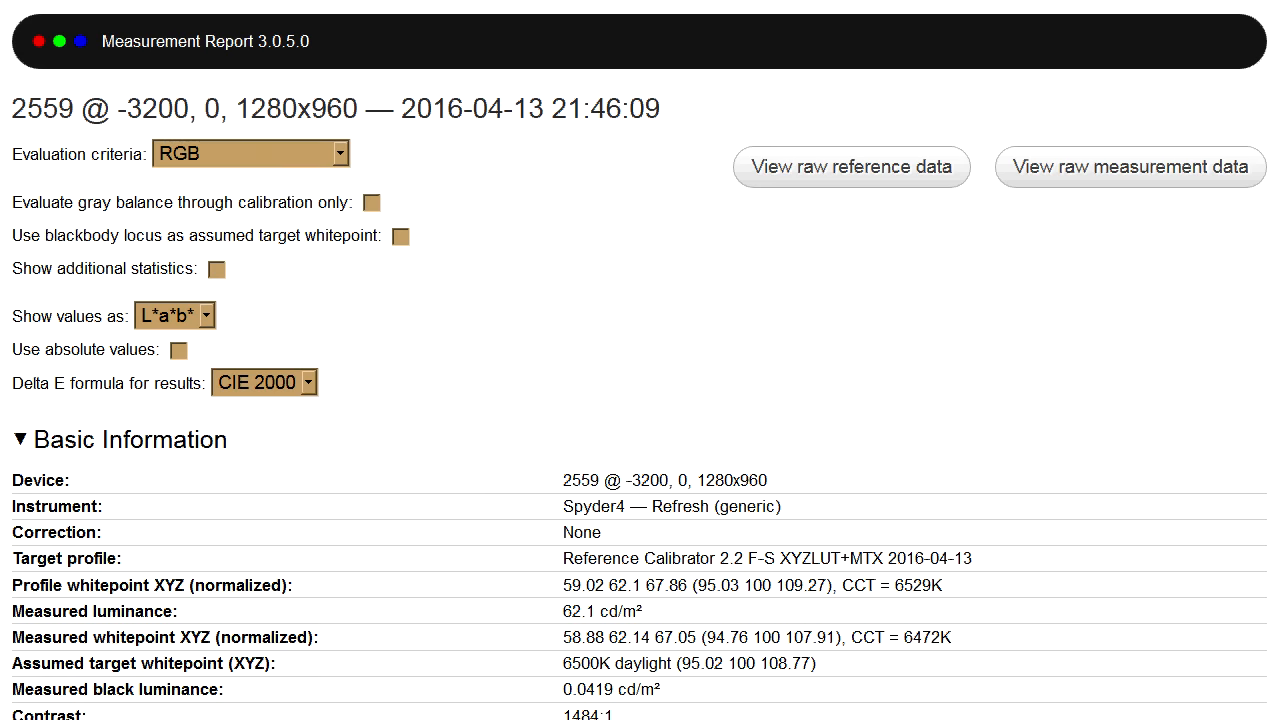
Scroll the CRT report to the Summary: whitepoint ΔE 0.52, average 0.63, maximum 2.14.
scroll("down", 3)
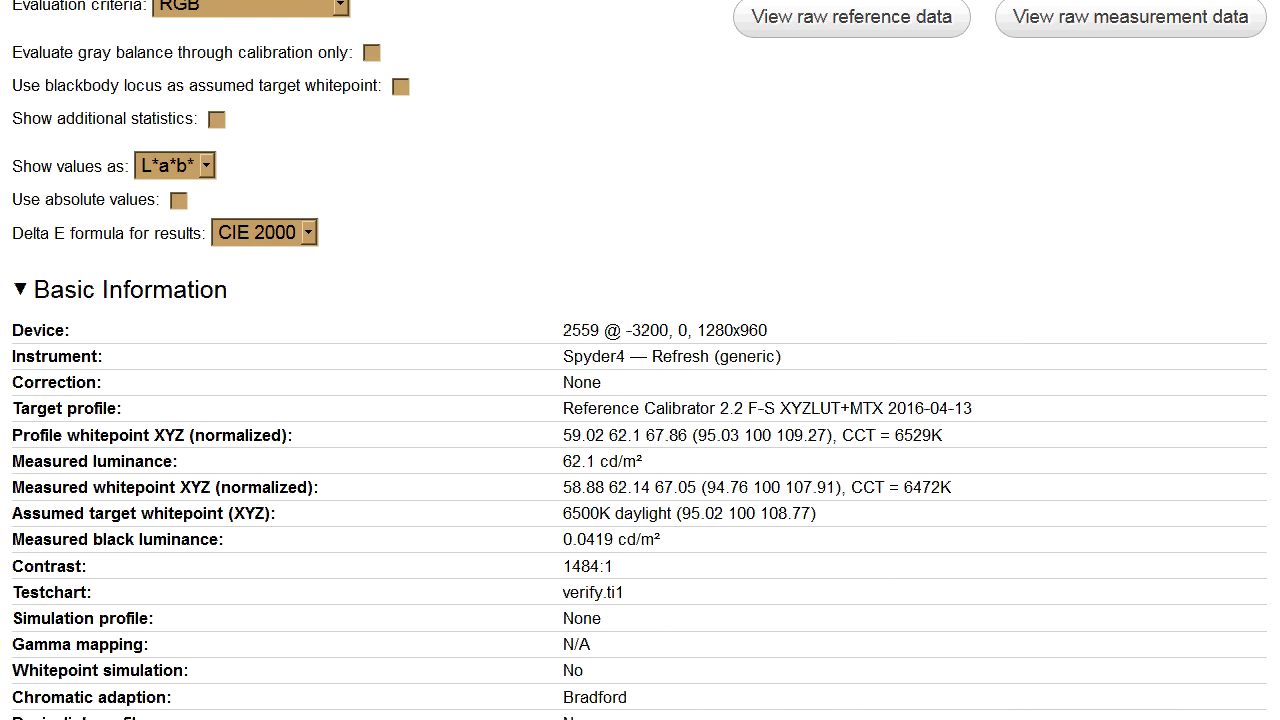
scroll("down", 3)
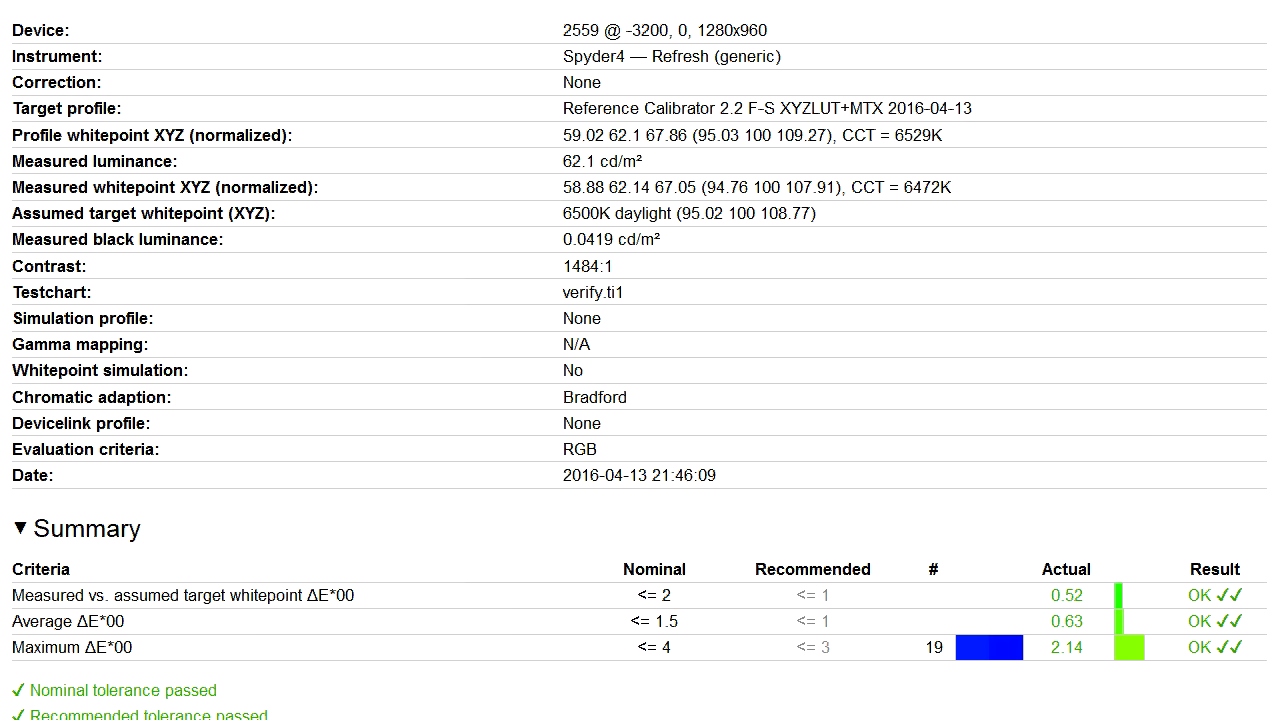
scroll("down", 3)
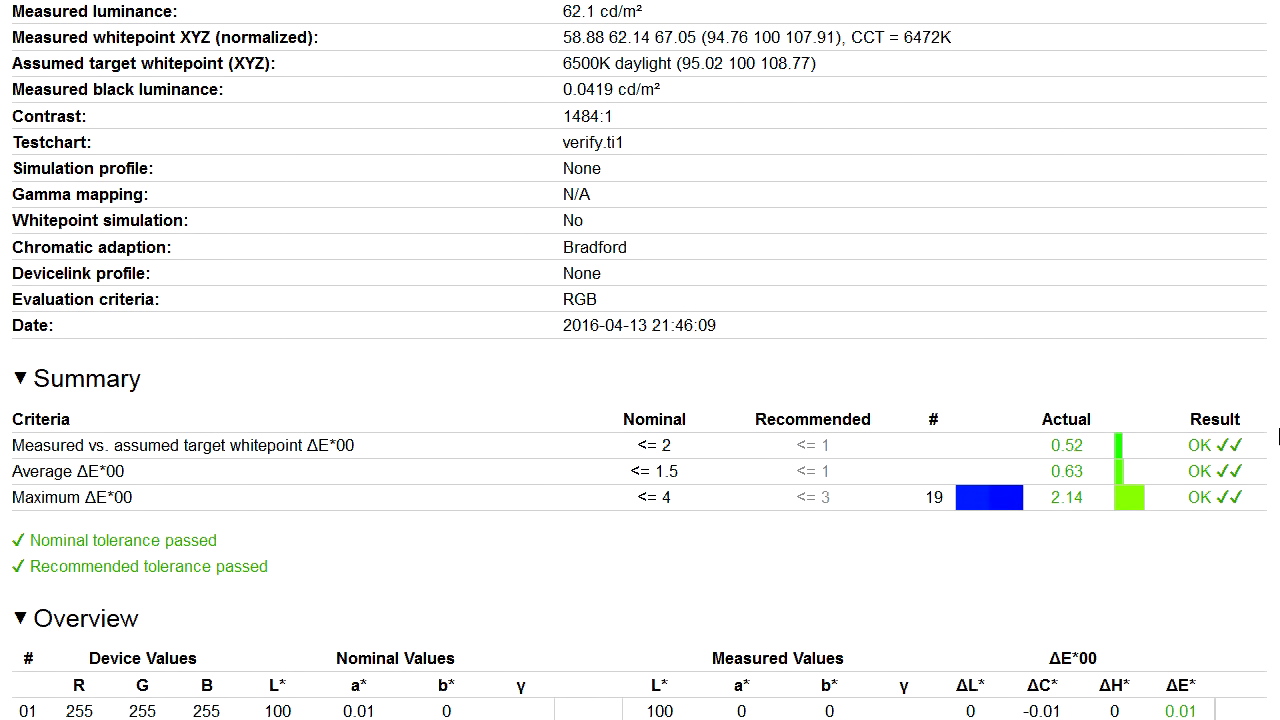
mouse_move(295, 511)
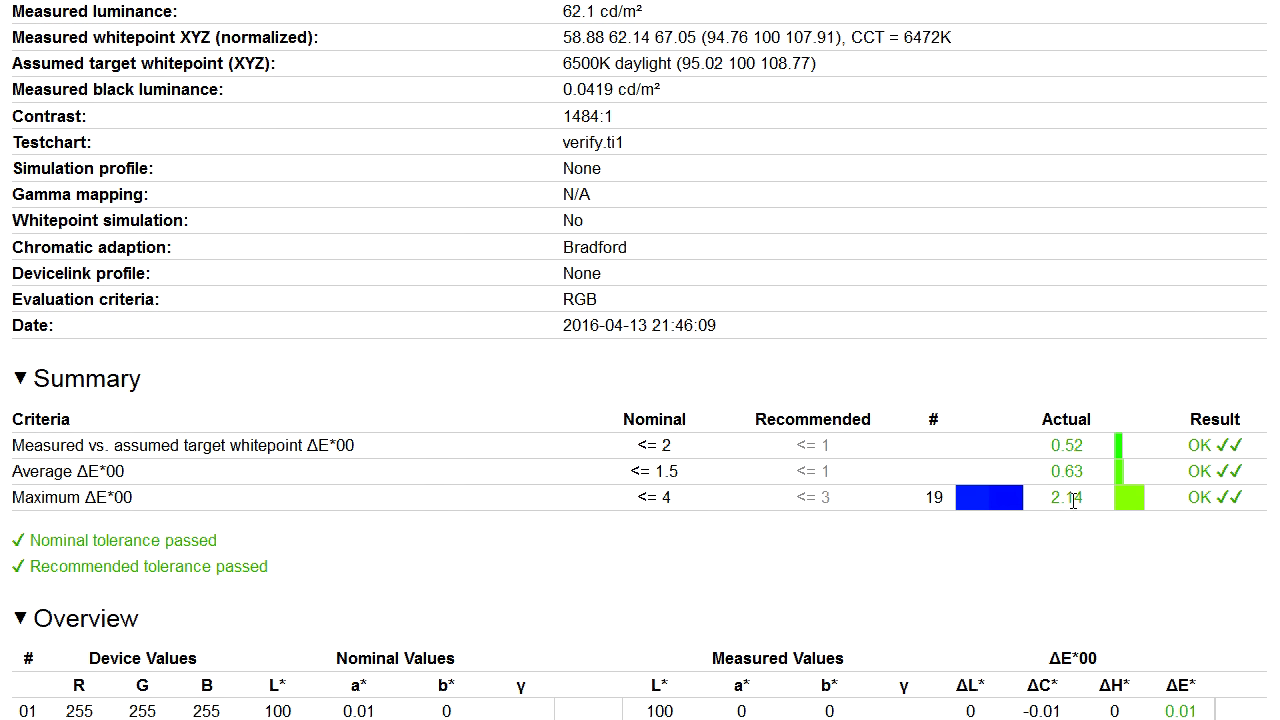
mouse_move(1231, 577)
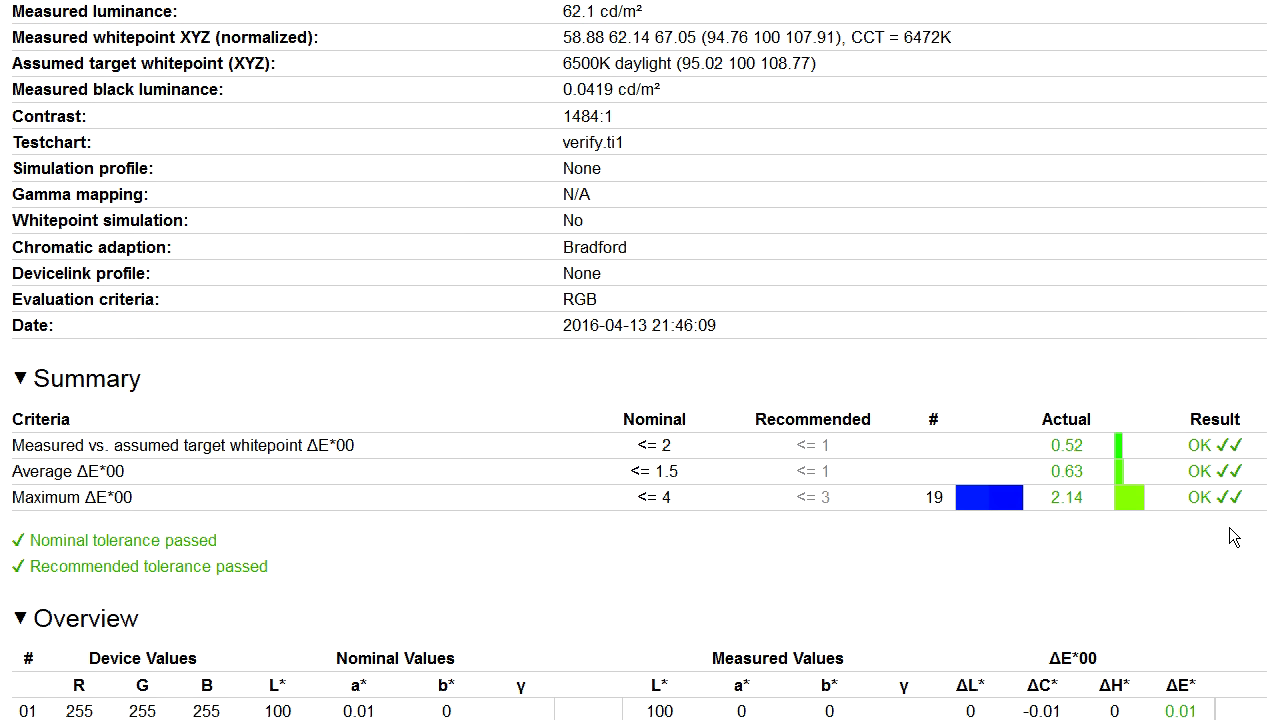
mouse_move(1195, 551)
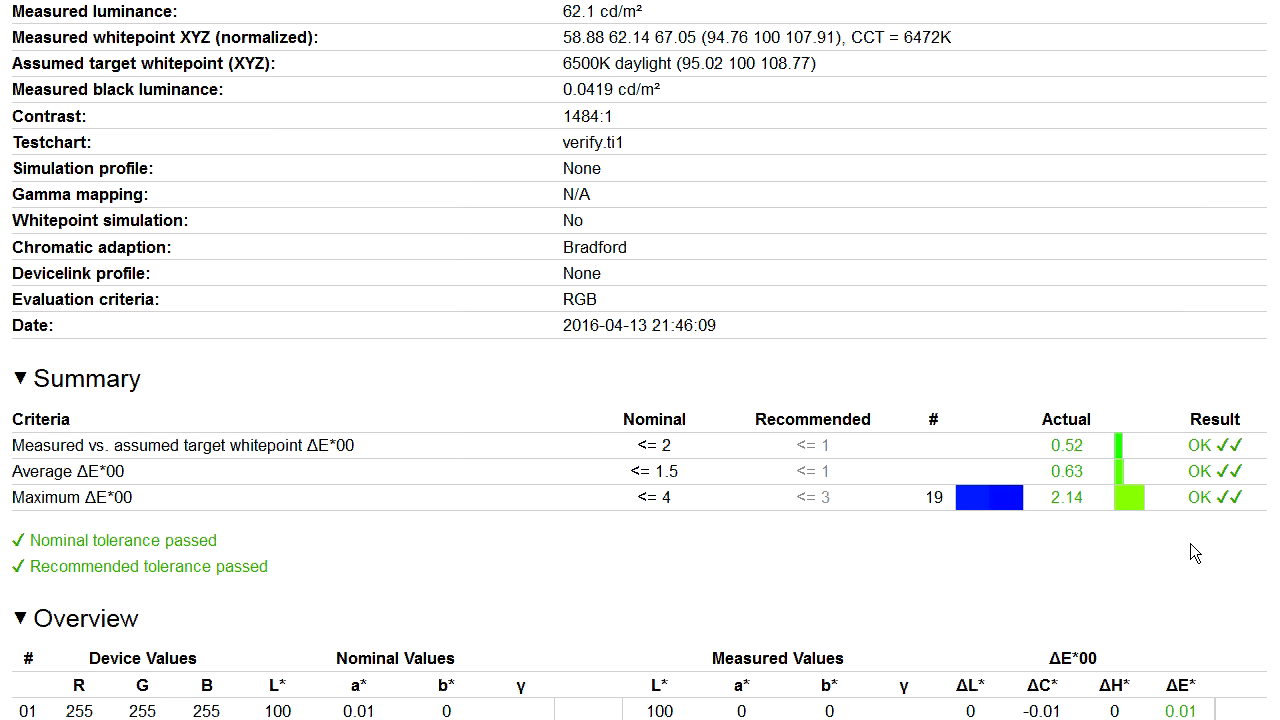
mouse_move(1221, 547)
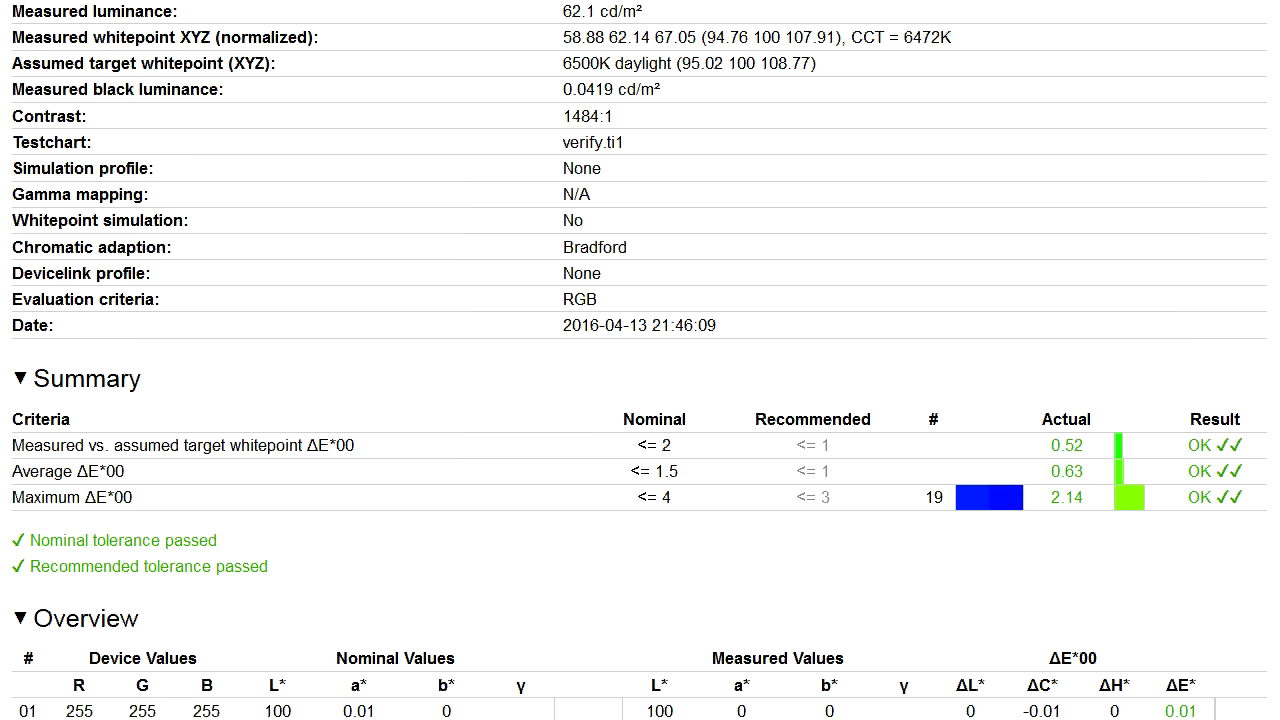
mouse_move(1061, 485)
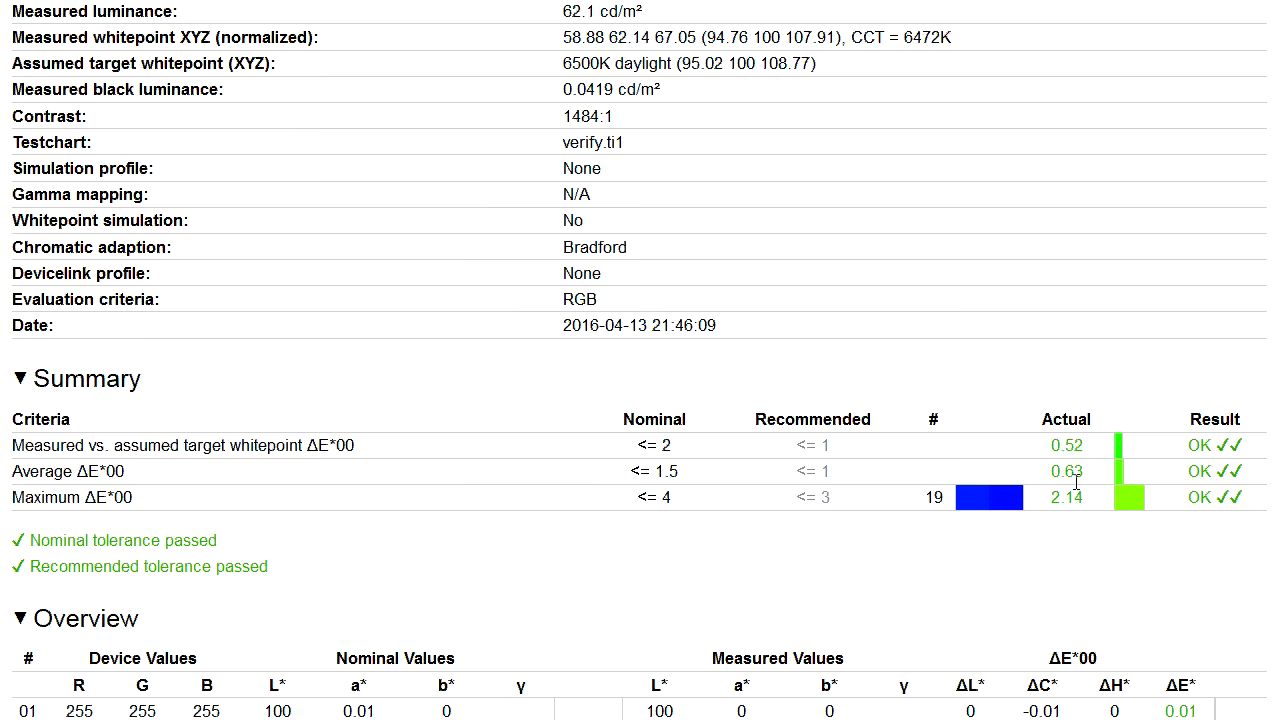
mouse_move(1076, 483)
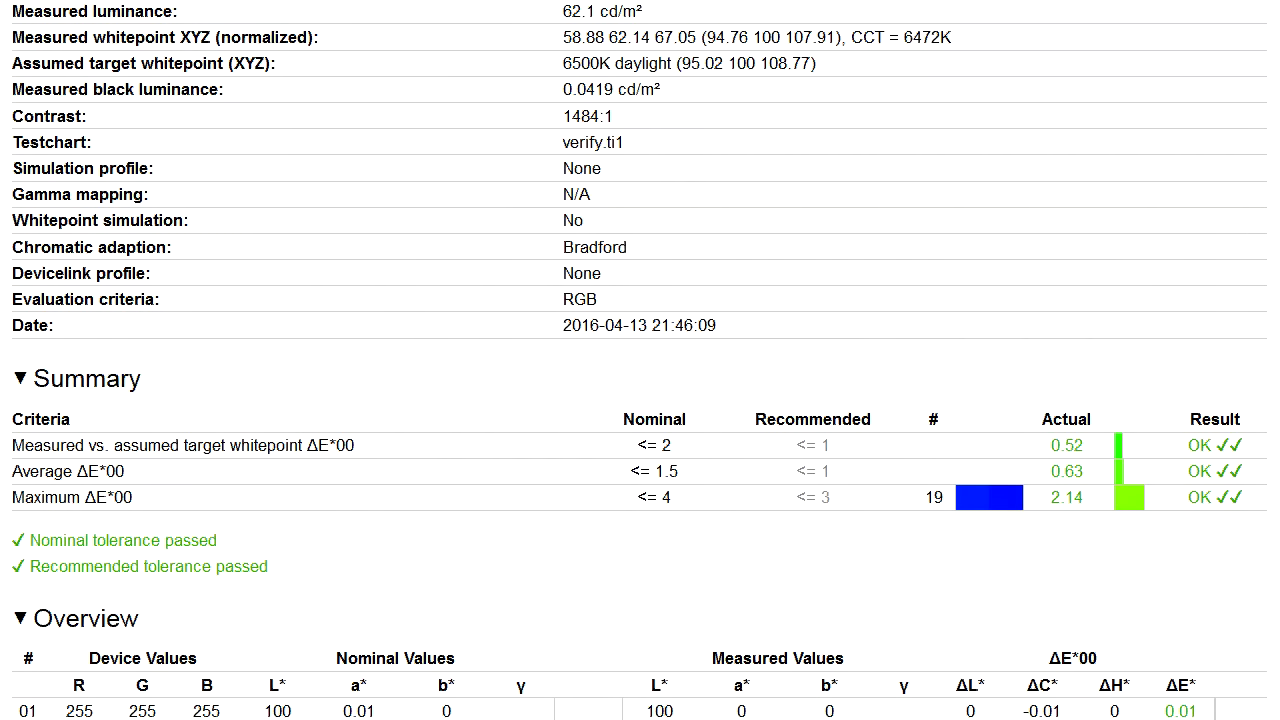
Scroll through the green Delta E overview table down to the gamma chart near 2.1–2.2.
scroll("down", 3)
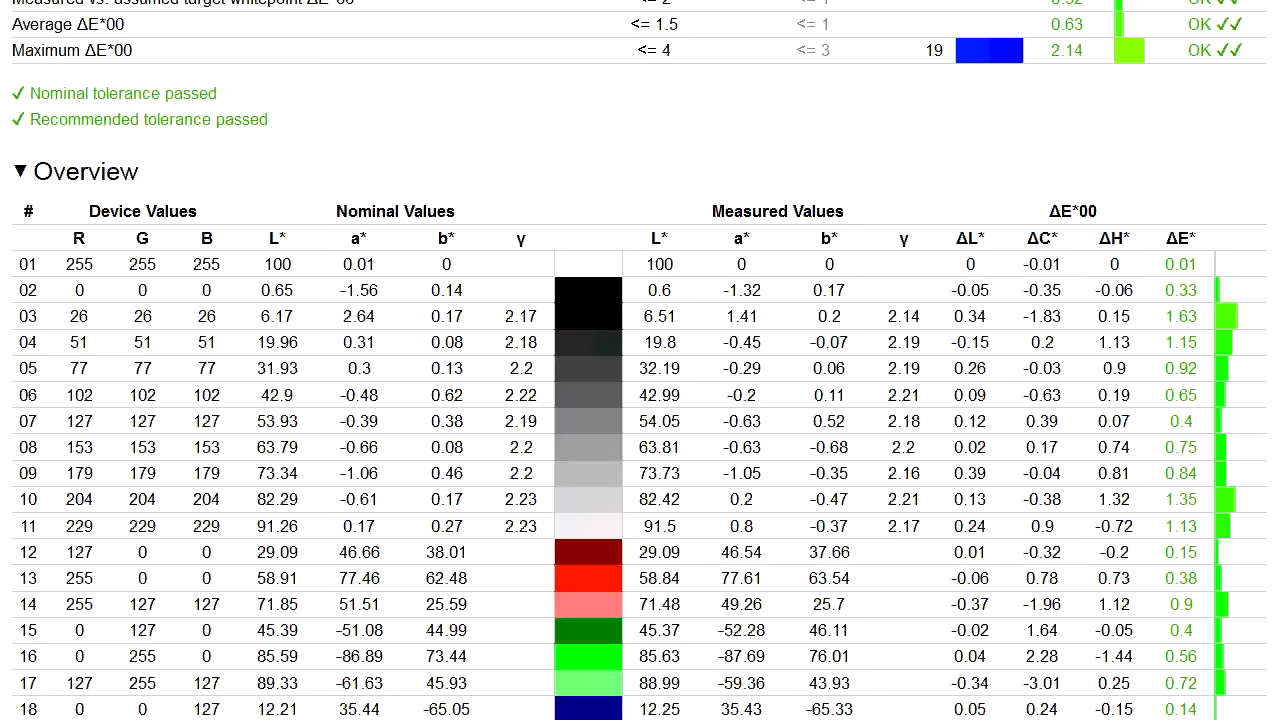
scroll("down", 3)
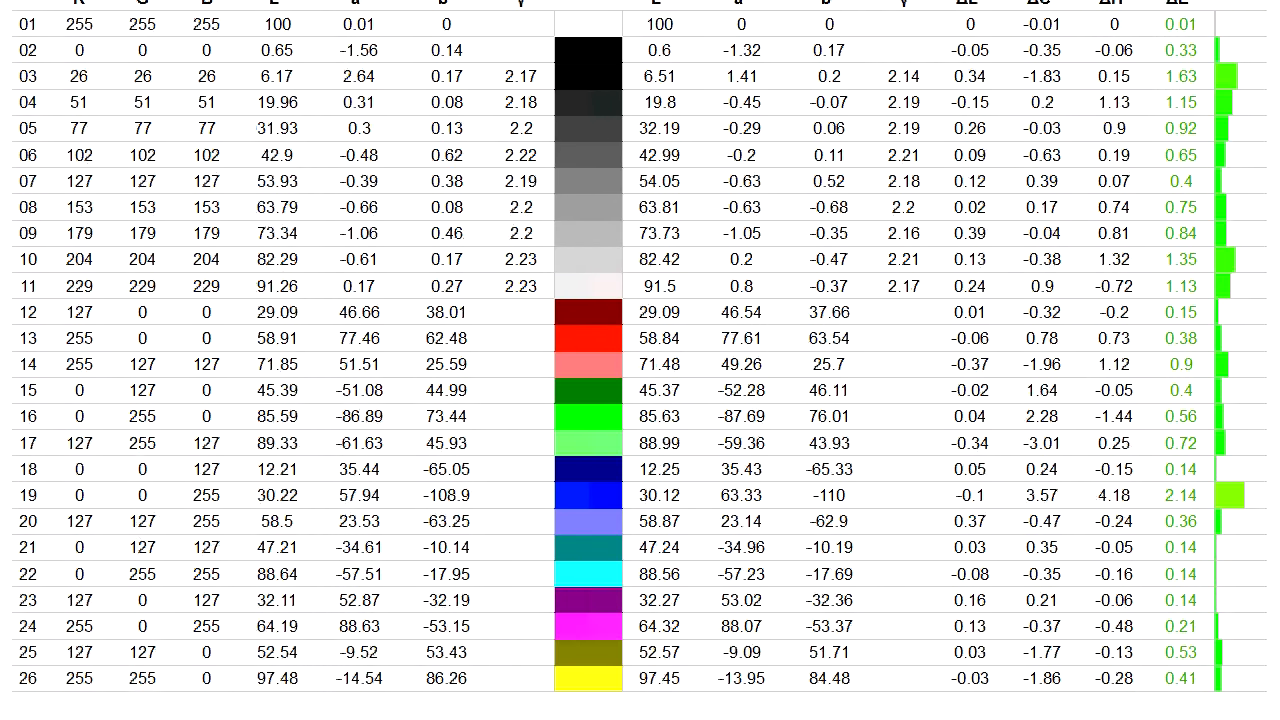
scroll("down", 3)
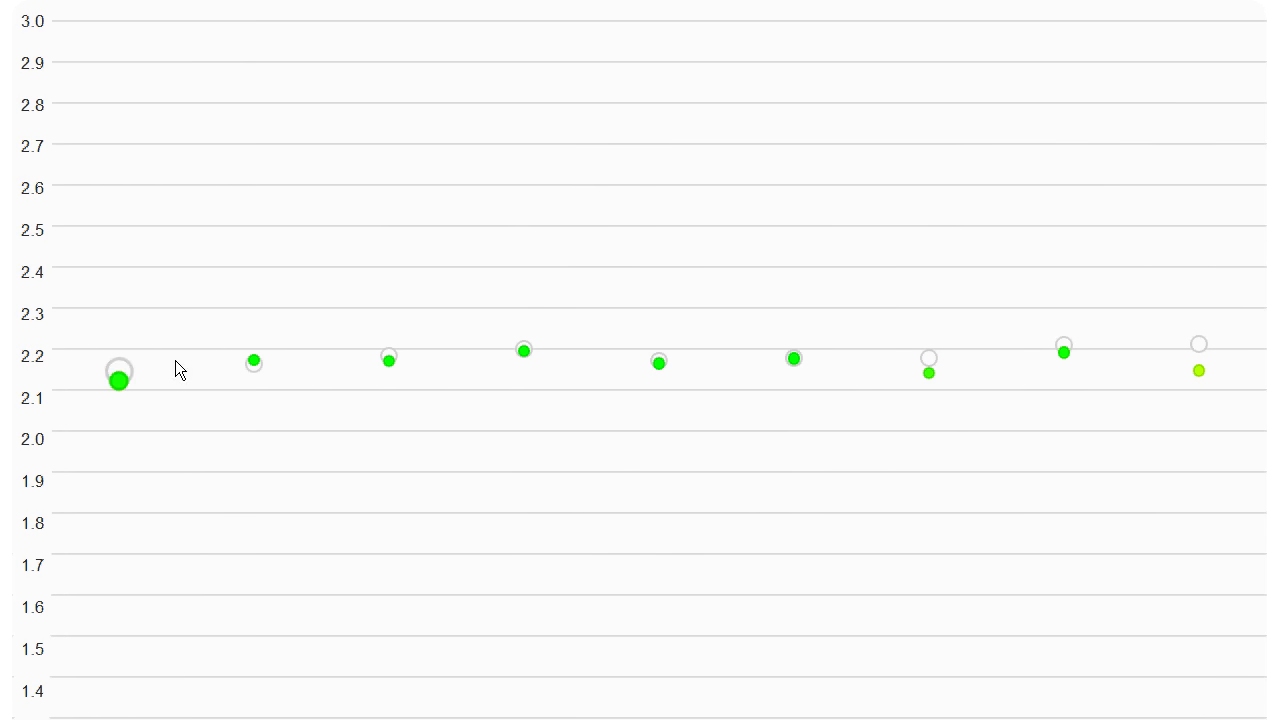
Scroll past the gamma chart to the RGB Gray Balance and CCT graphs.
scroll("down", 3)
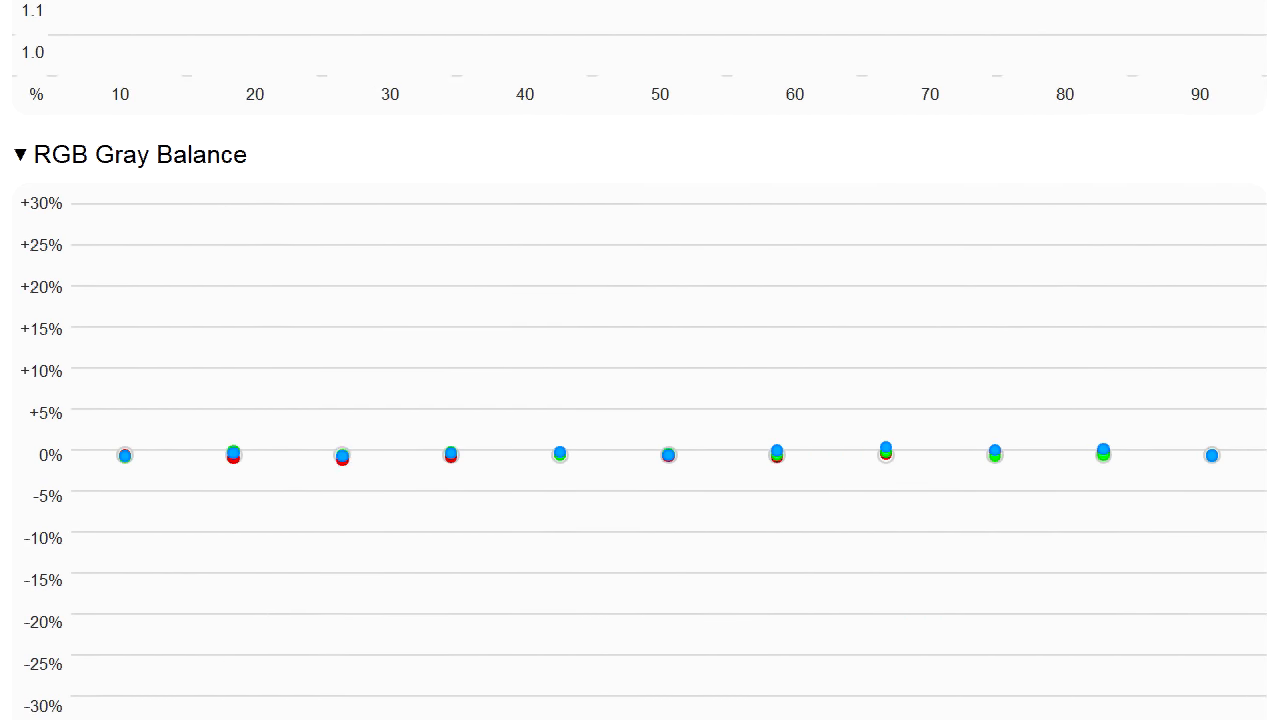
scroll("down", 3)
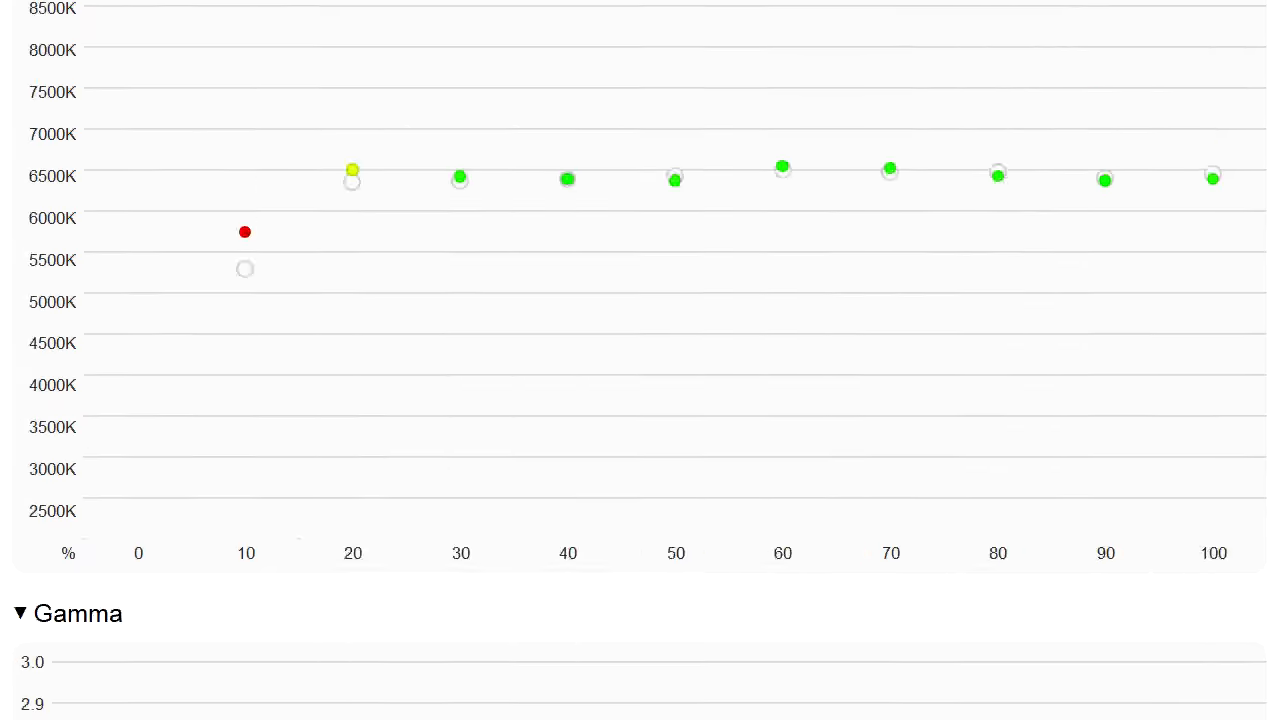
scroll("down", 3)
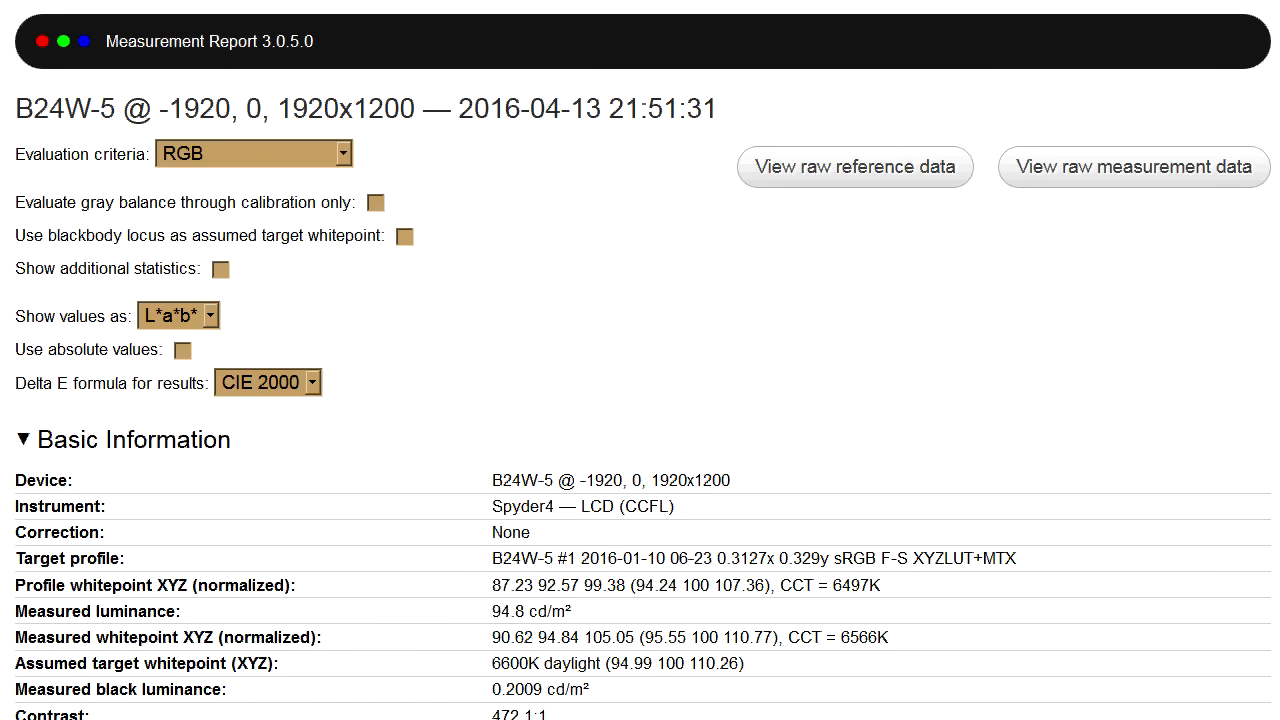
Scroll the B24W-5 report's Summary and Overview, showing failed tolerance: average ΔE 2.2, max 5.32.
scroll("down", 3)
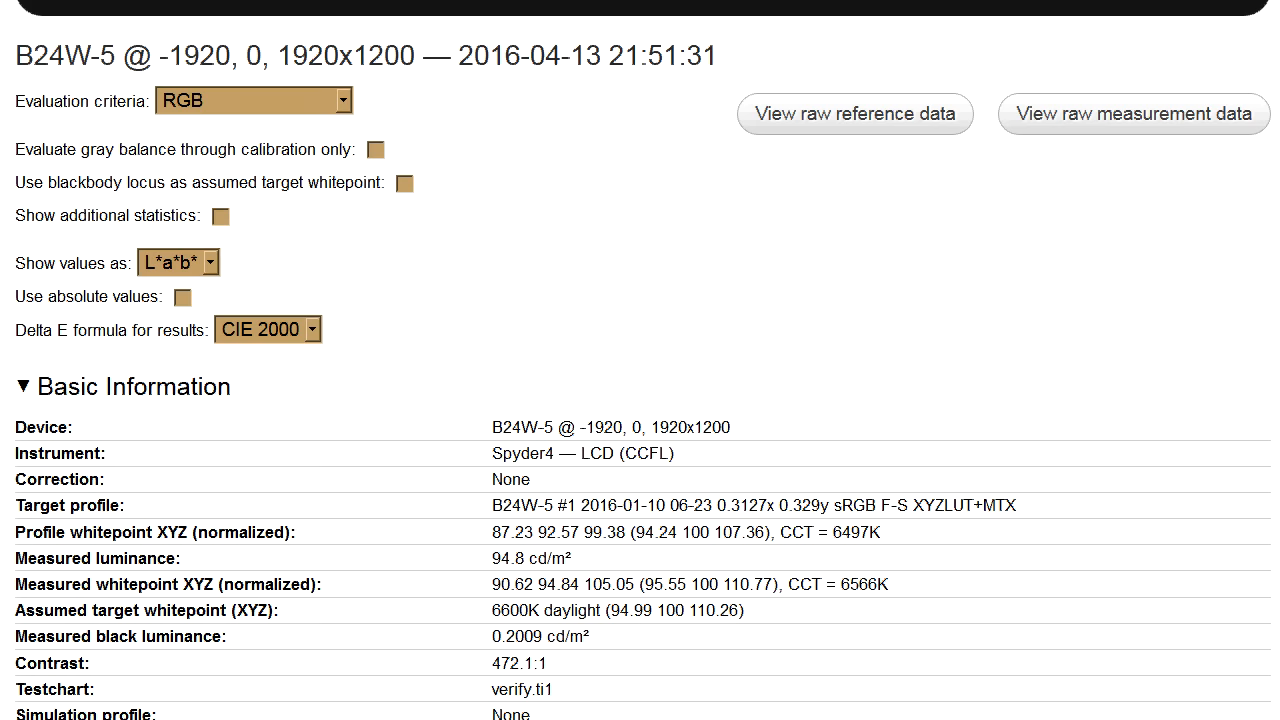
scroll("down", 3)
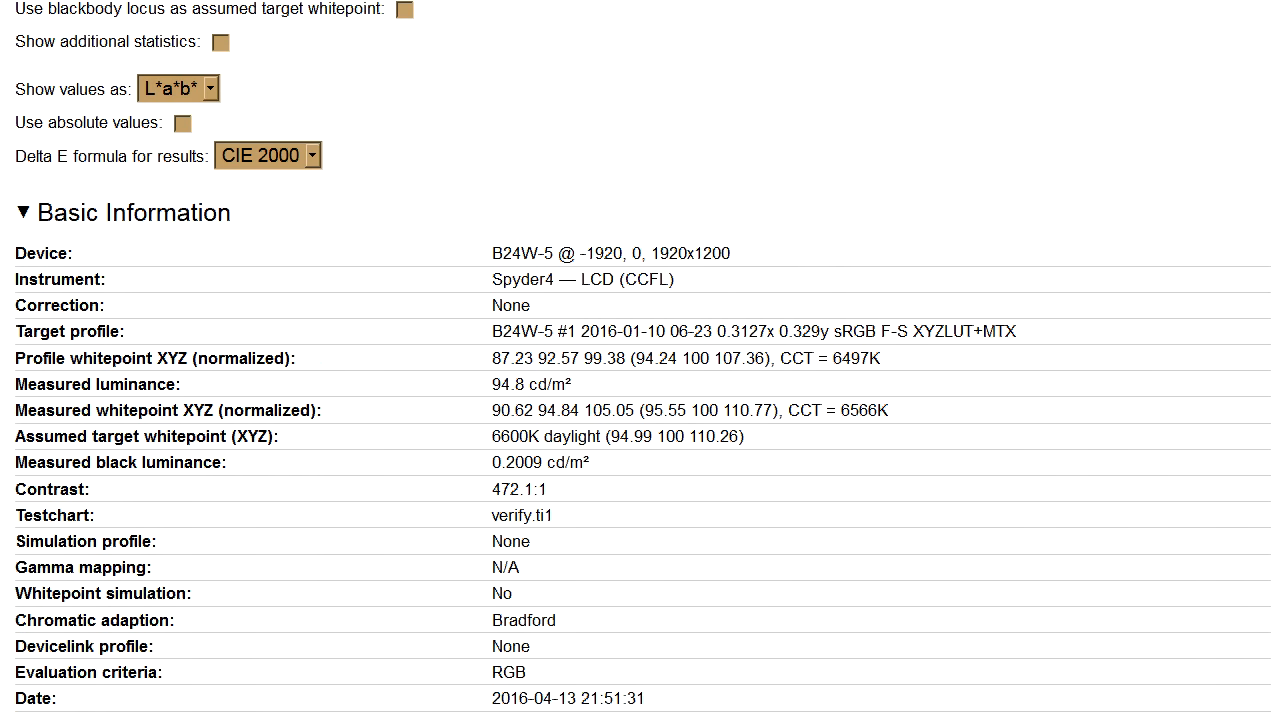
scroll("down", 3)
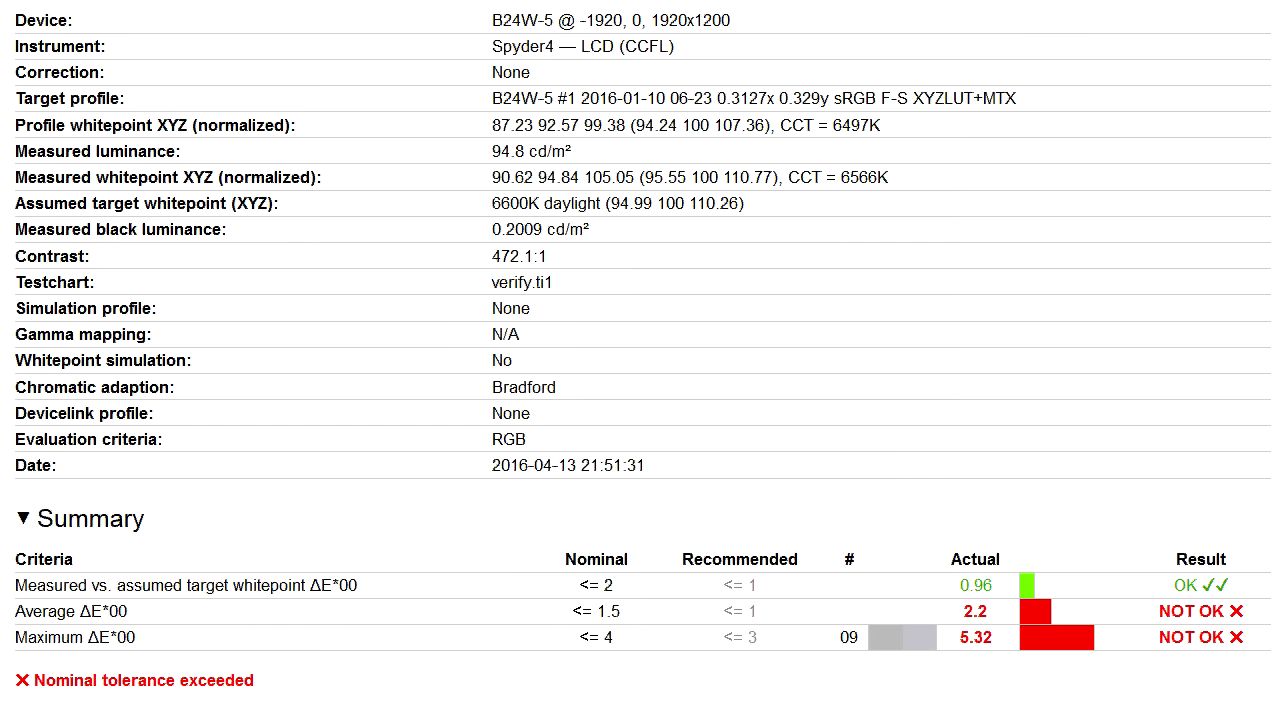
scroll("down", 3)
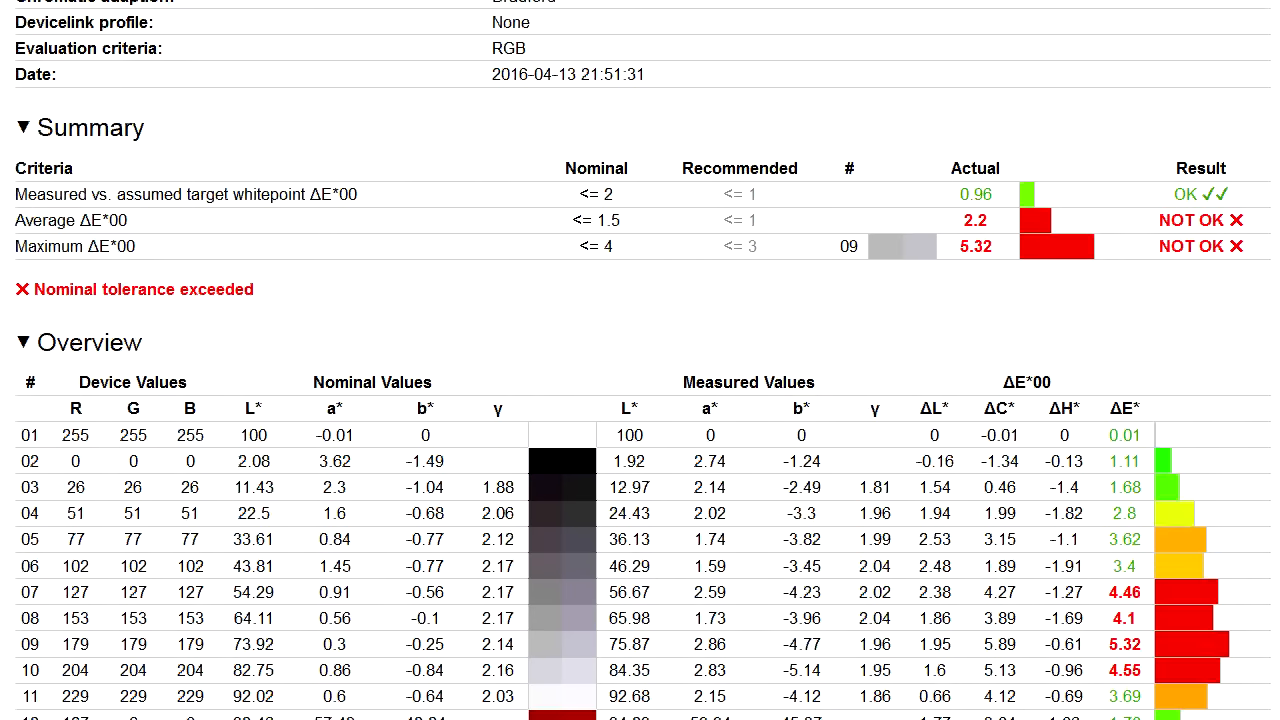
scroll("down", 3)
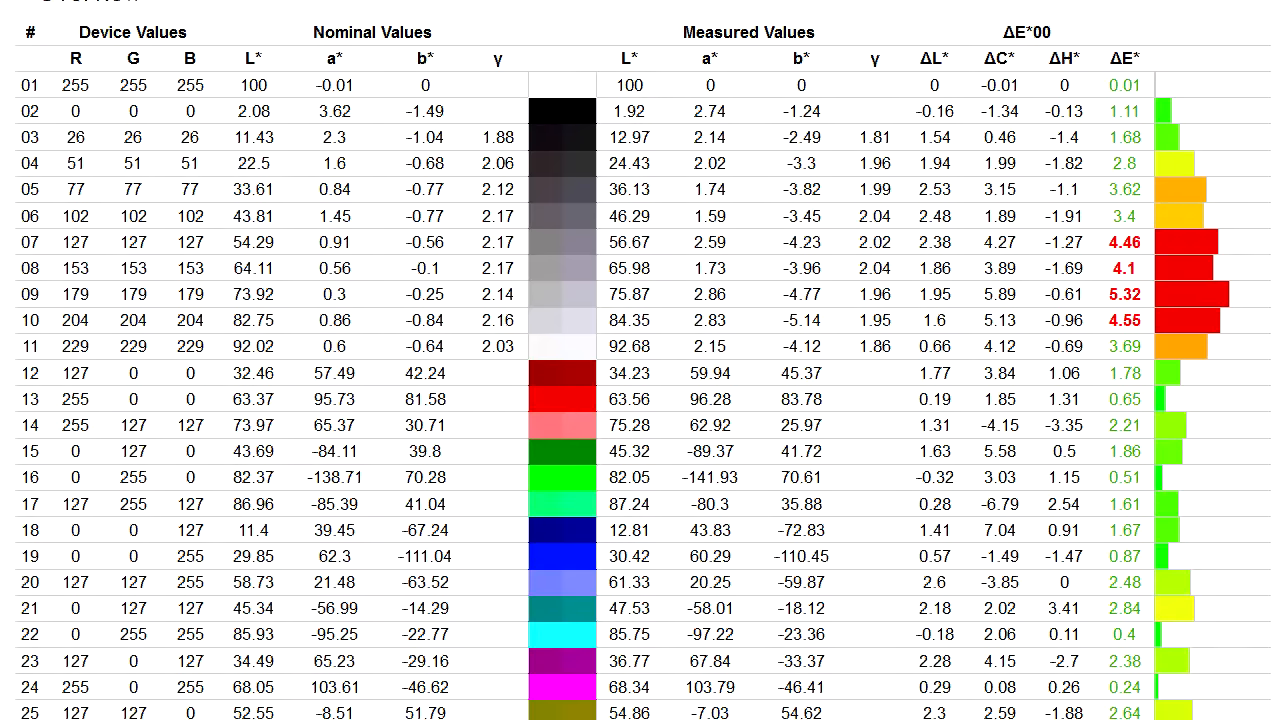
scroll("down", 3)
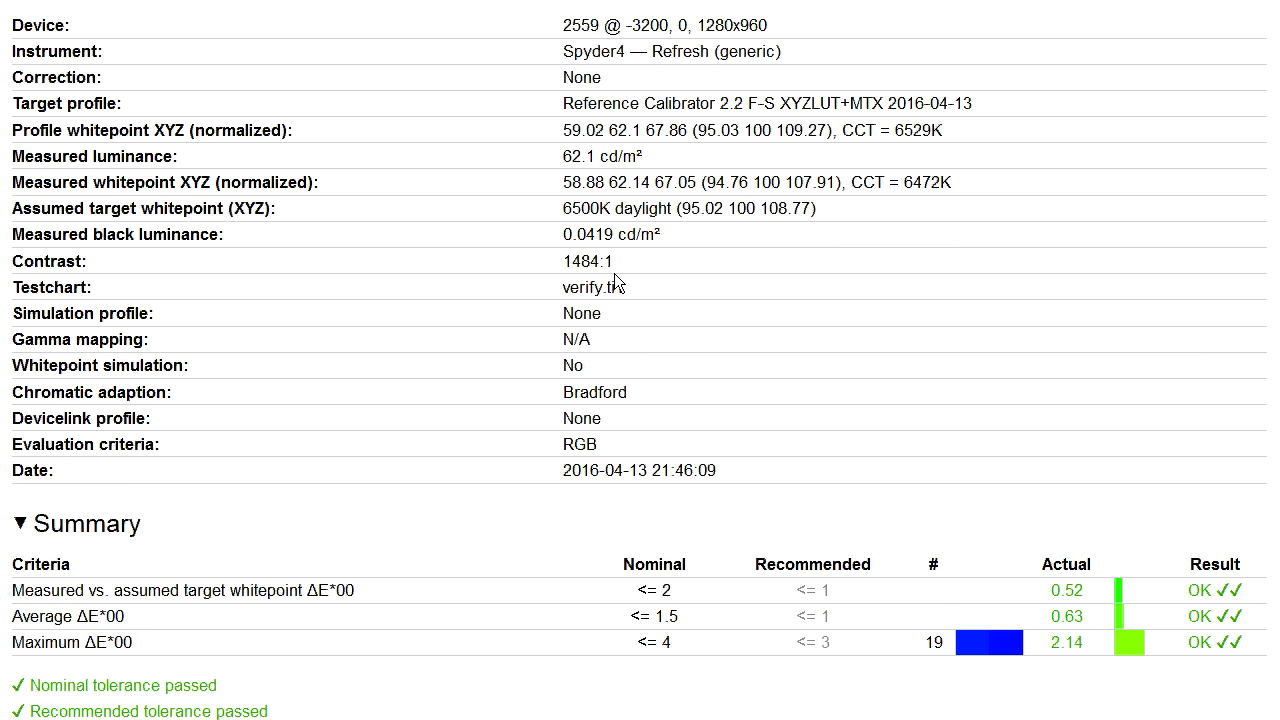
mouse_move(558, 236)
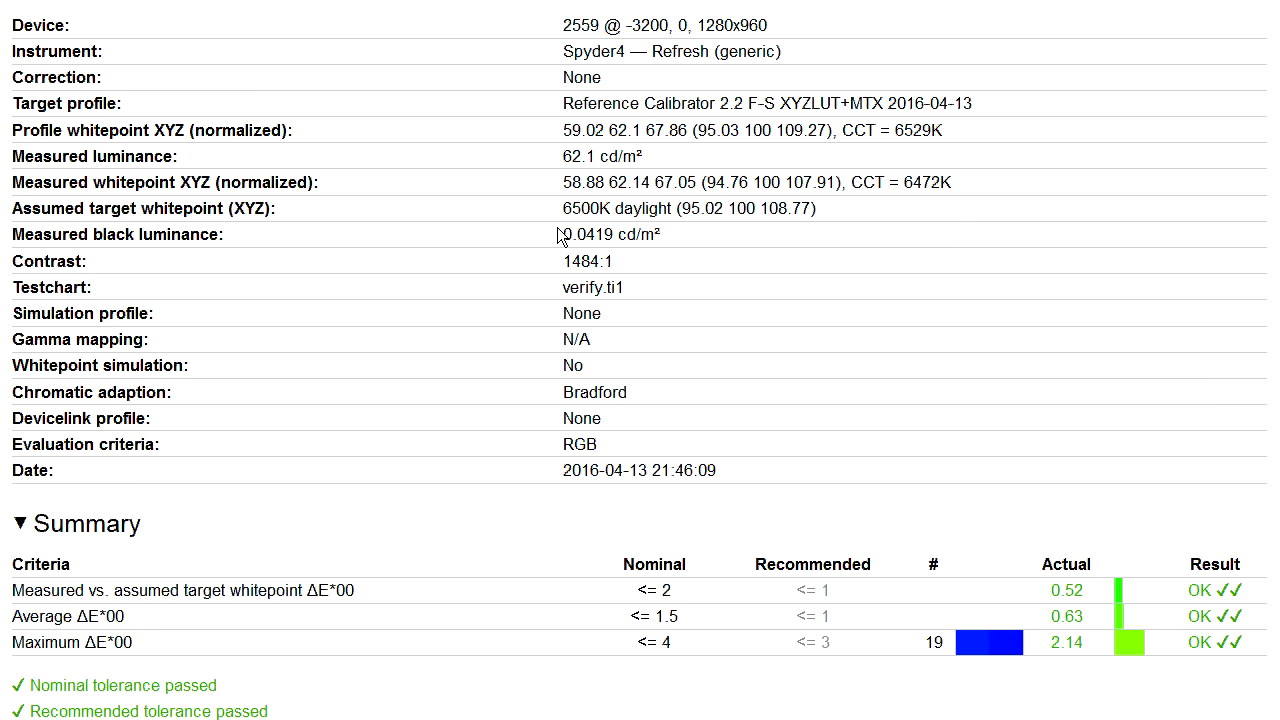
left_click_drag(572, 234, 660, 234)
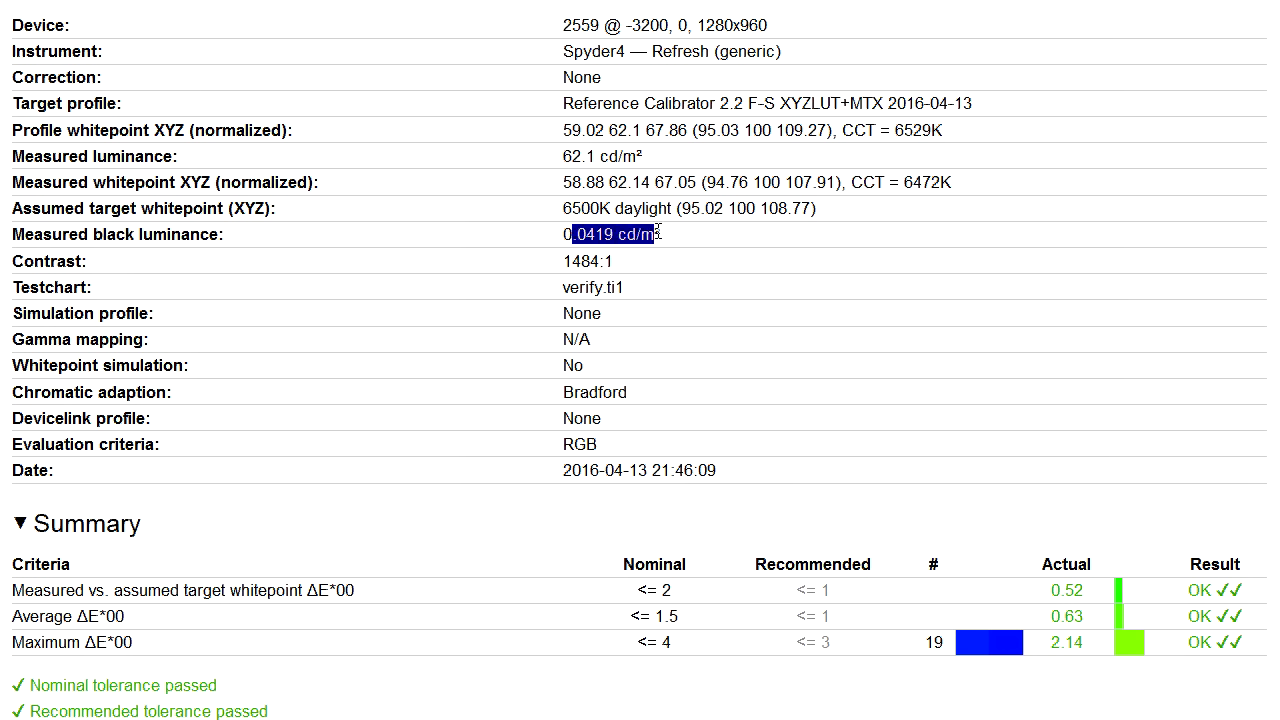
left_click(656, 255)
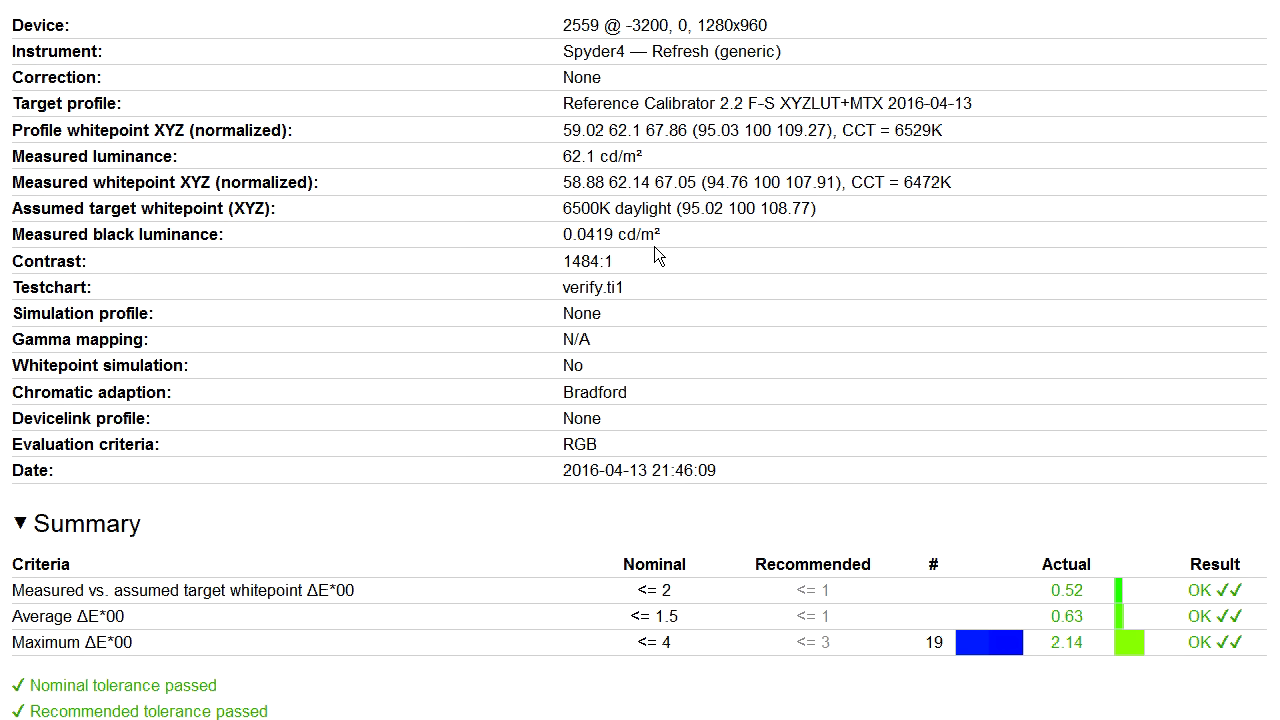
mouse_move(1042, 222)
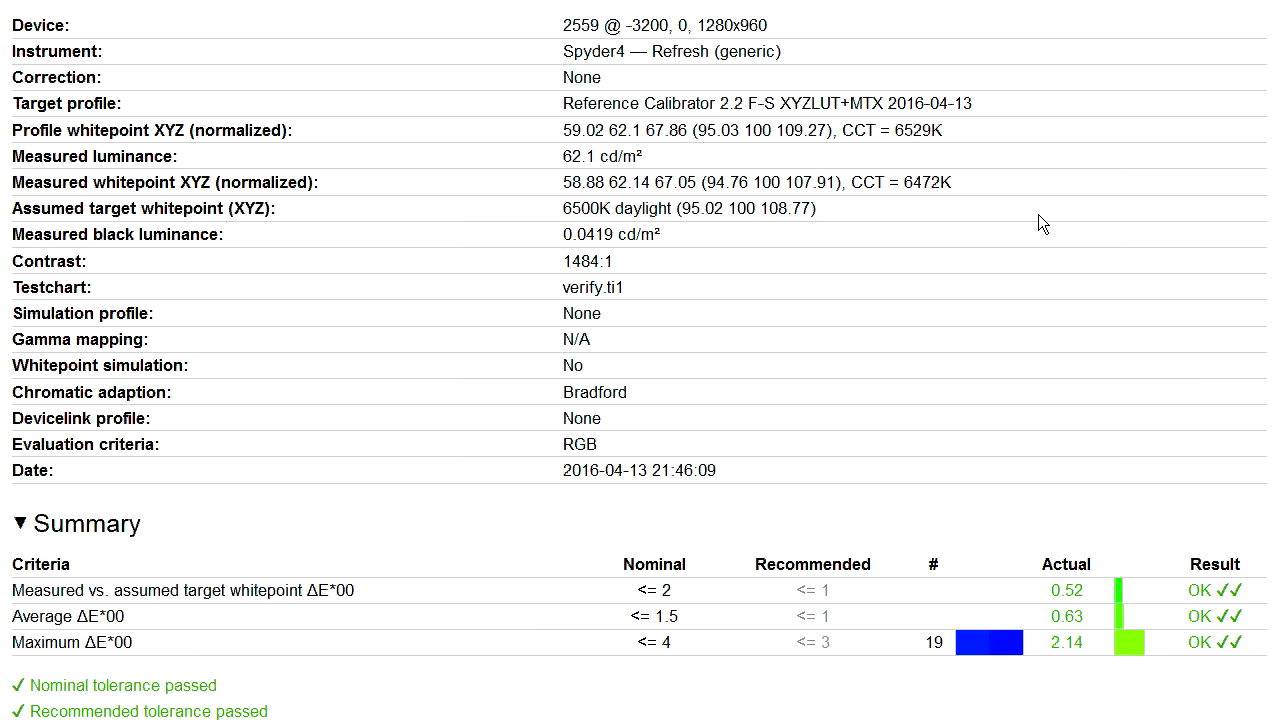
mouse_move(563, 157)
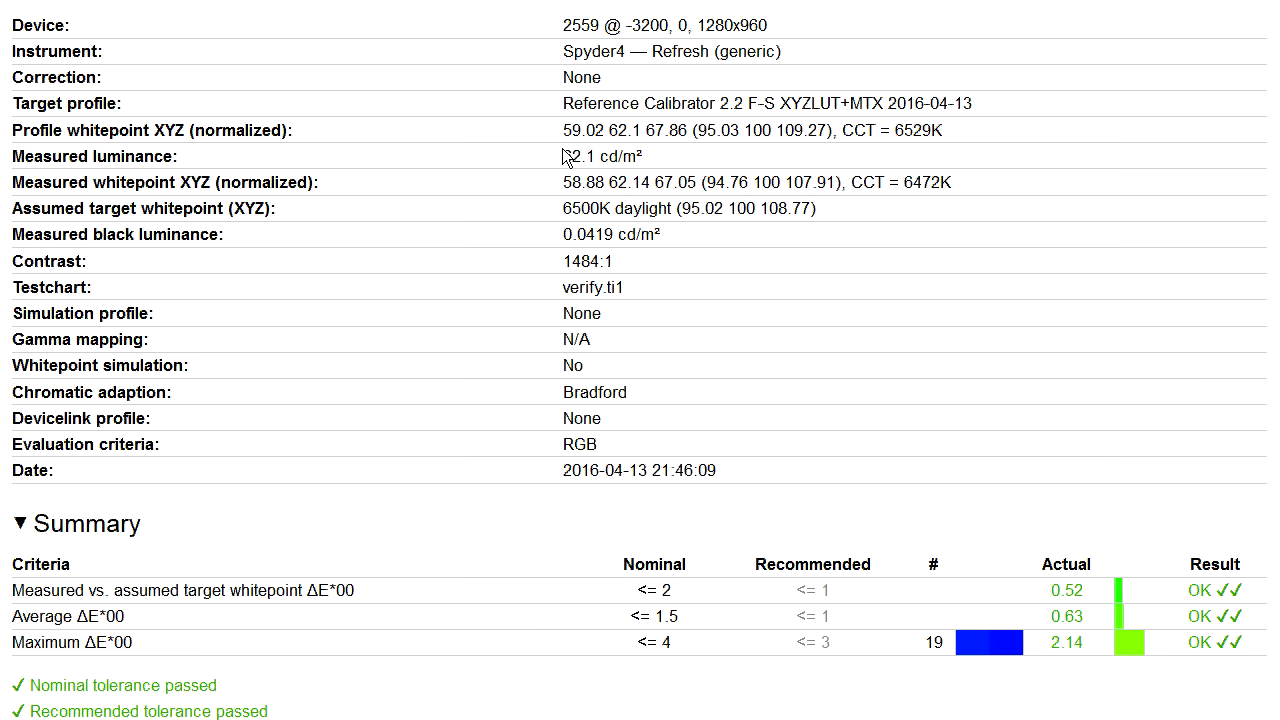
double_click(585, 156)
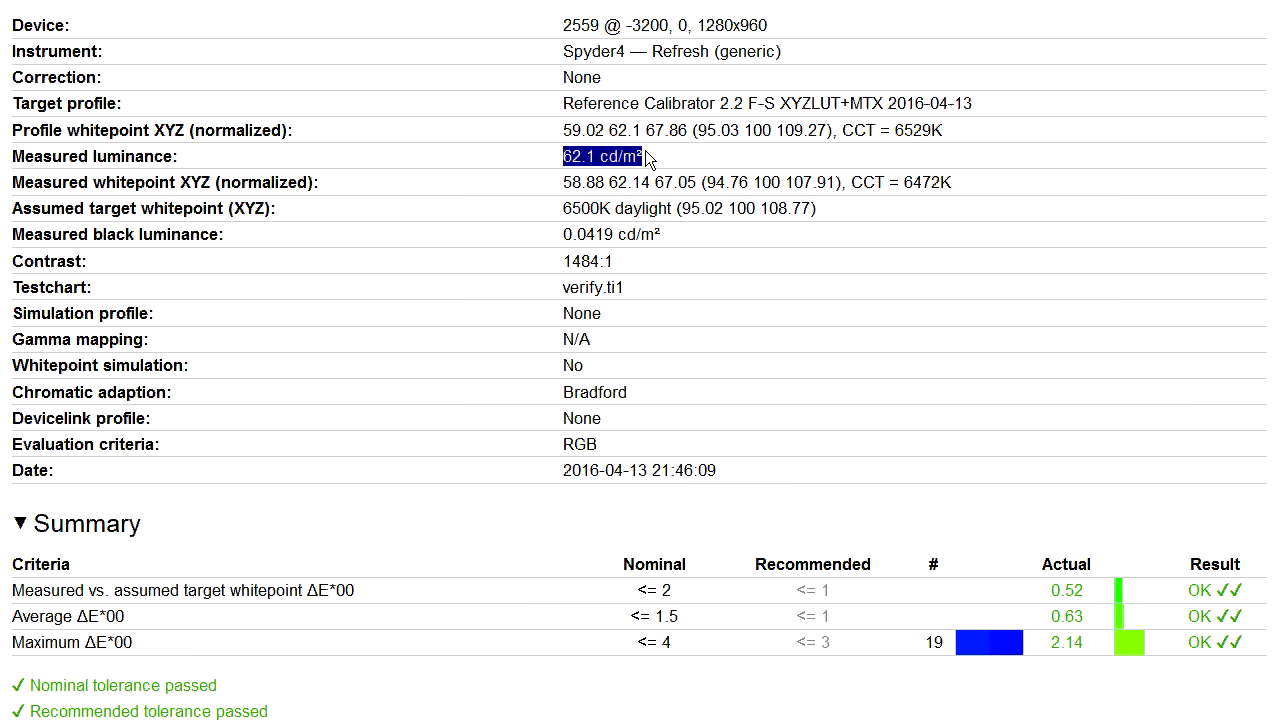
mouse_move(534, 166)
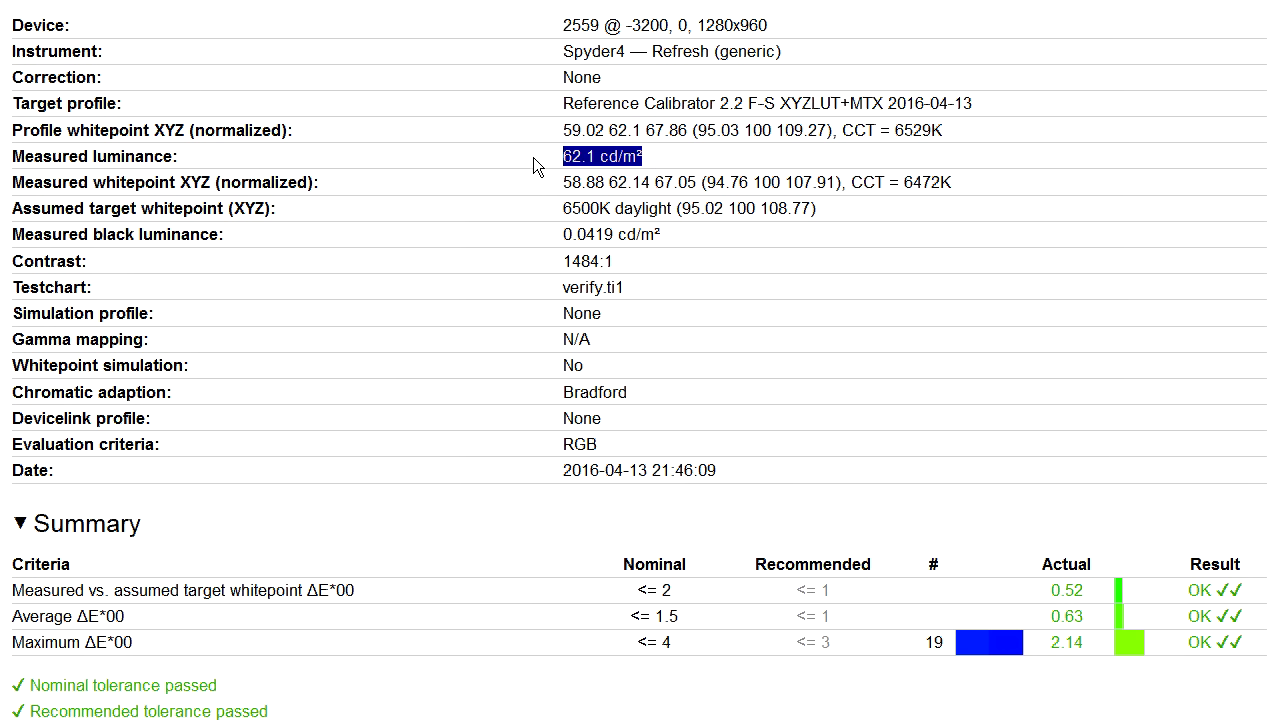
mouse_move(546, 162)
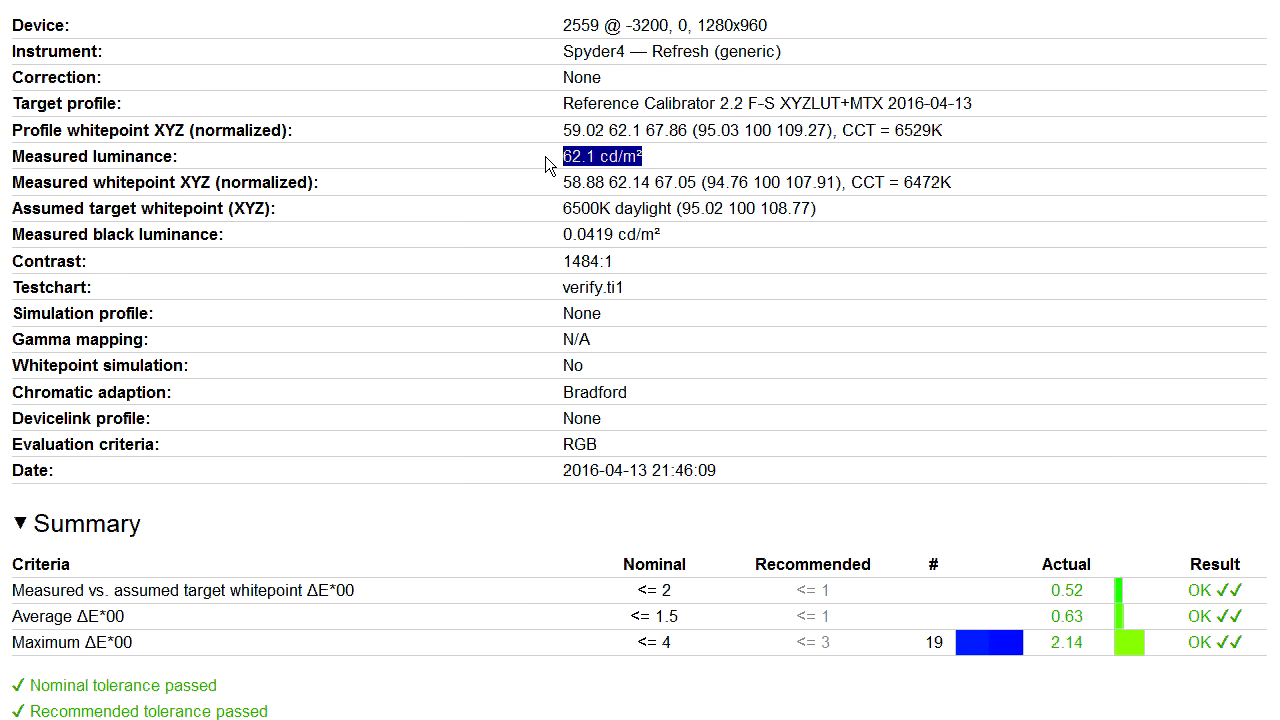
mouse_move(562, 165)
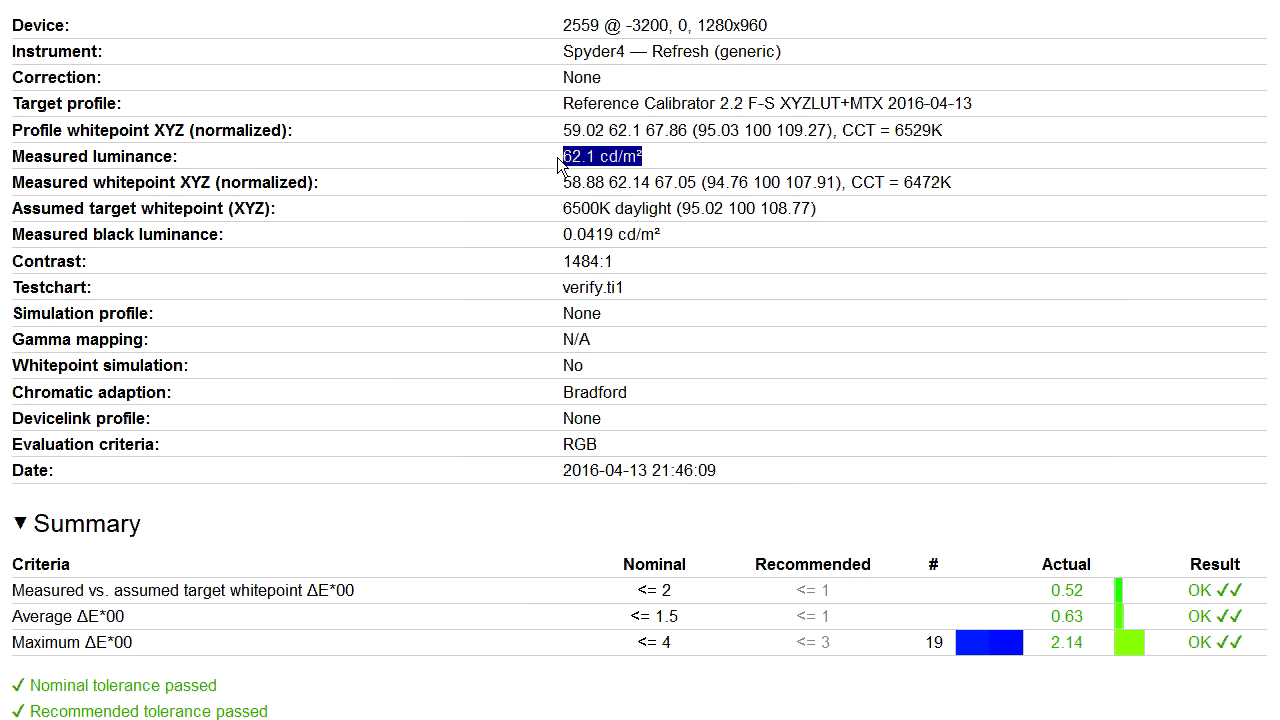
mouse_move(555, 166)
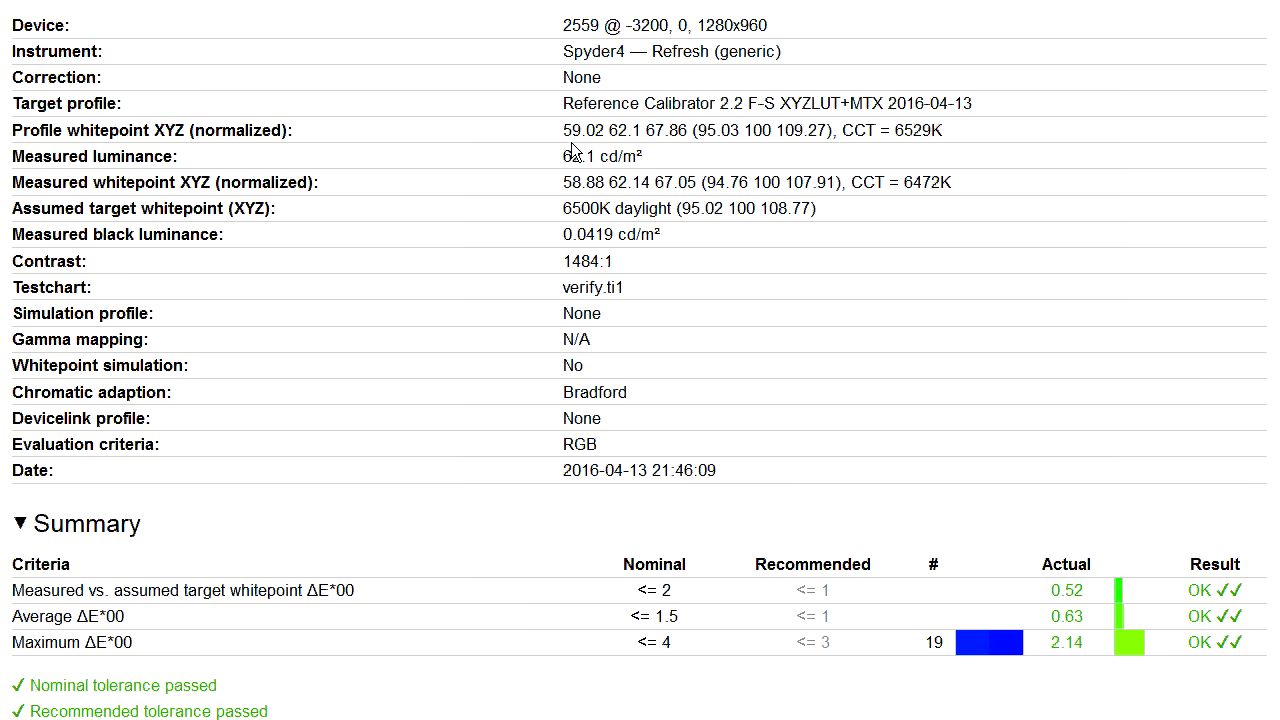
mouse_move(665, 160)
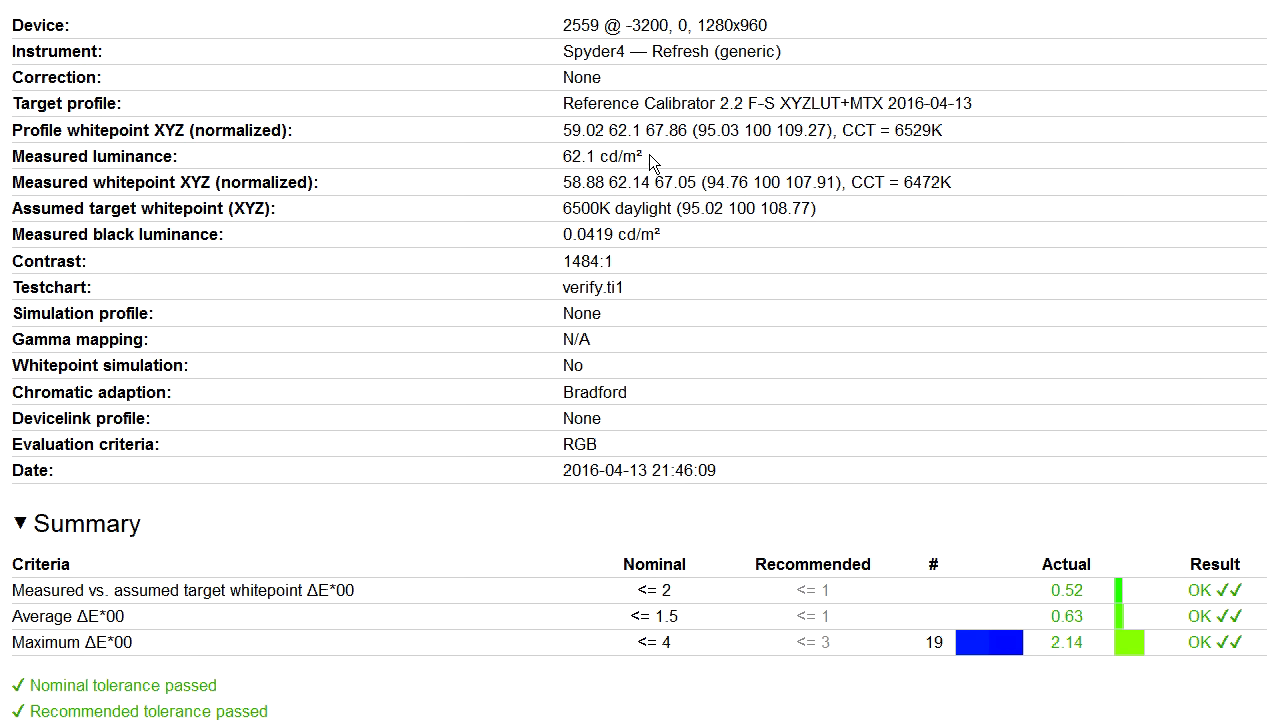
mouse_move(677, 285)
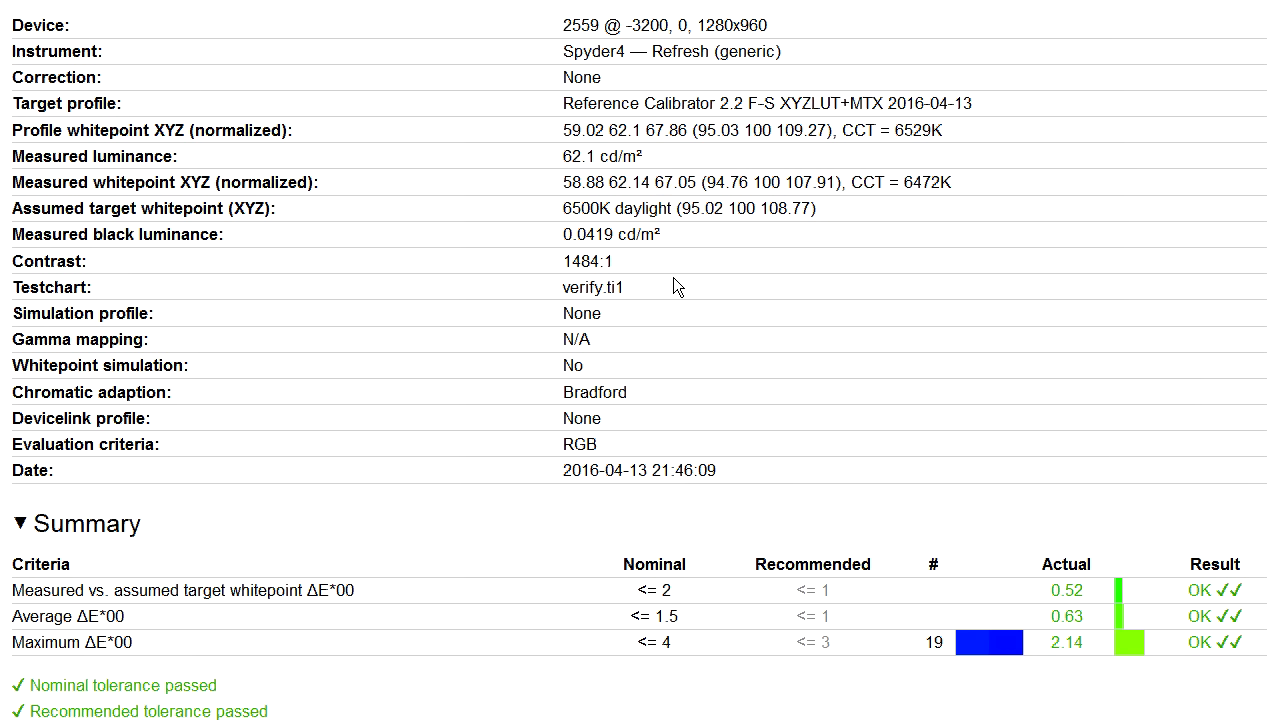